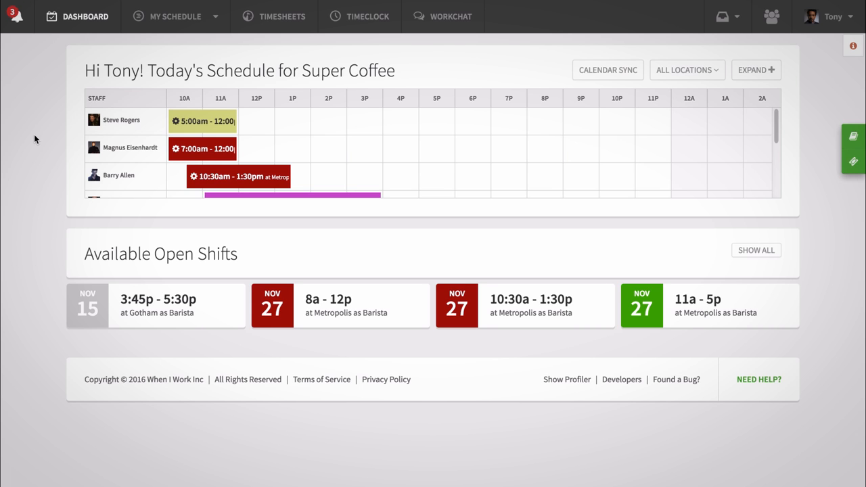
{"action": "mouse_move", "coordinate": [76, 70]}
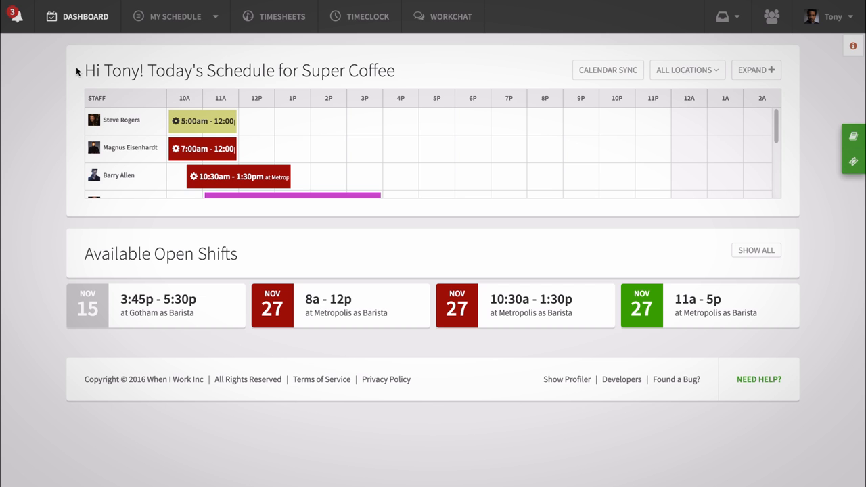
- Show My Schedule for Oct 2nd–15th and view the Saturday Oct 8 11a–5p Metropolis shift details
{"action": "left_click", "coordinate": [175, 16]}
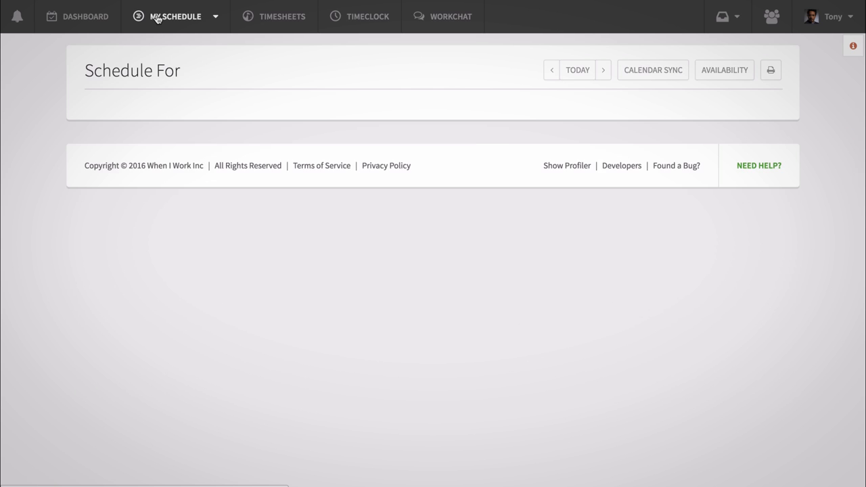
{"action": "left_click", "coordinate": [174, 17]}
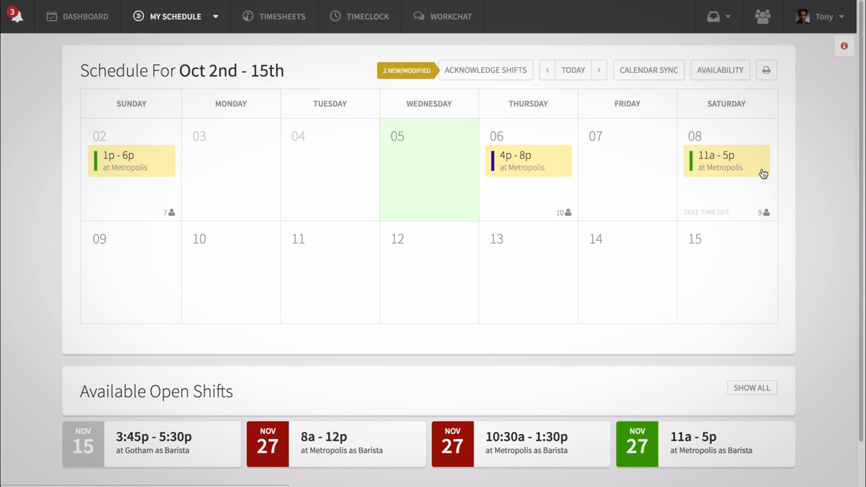
{"action": "left_click", "coordinate": [725, 160]}
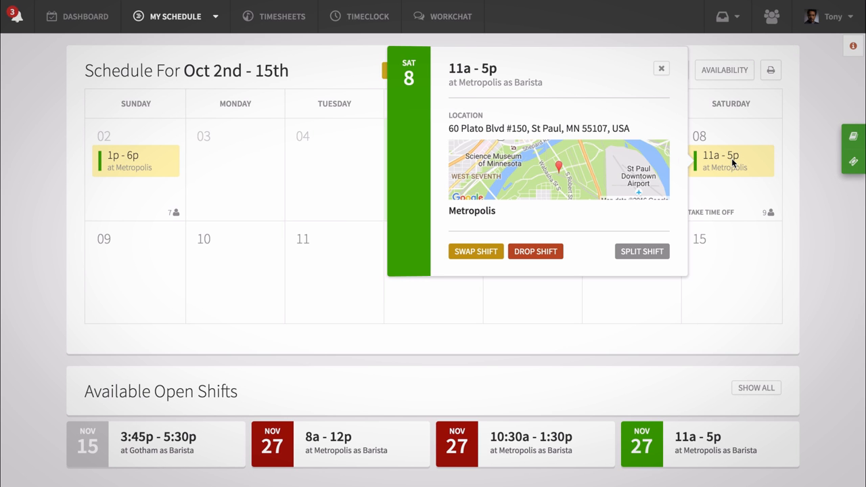
{"action": "mouse_move", "coordinate": [554, 241]}
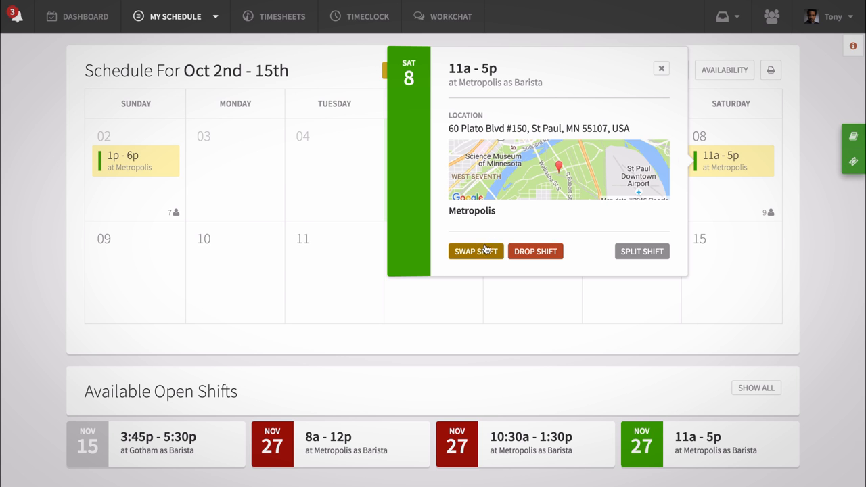
{"action": "left_click", "coordinate": [475, 250]}
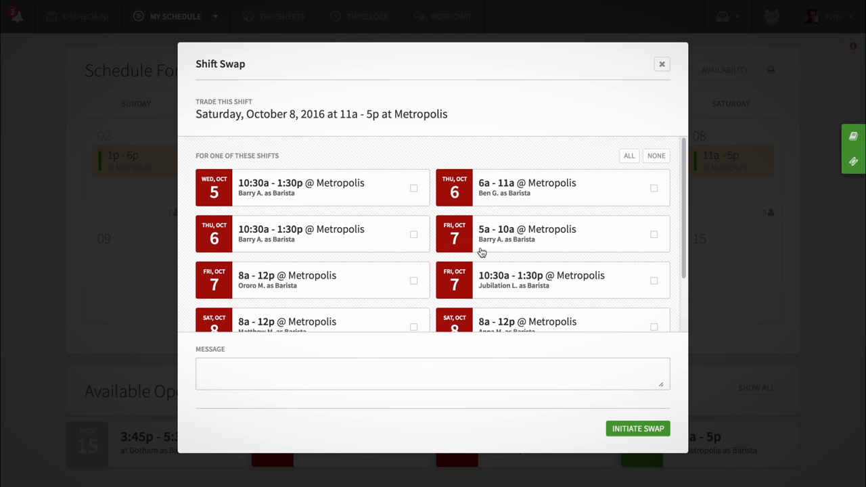
{"action": "mouse_move", "coordinate": [509, 200]}
{"action": "type", "text": "I have to take my car in for service."}
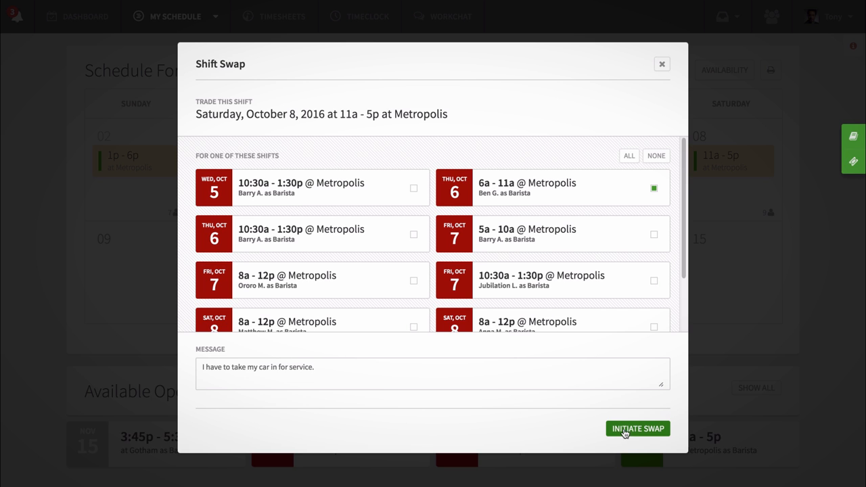
{"action": "mouse_move", "coordinate": [636, 428]}
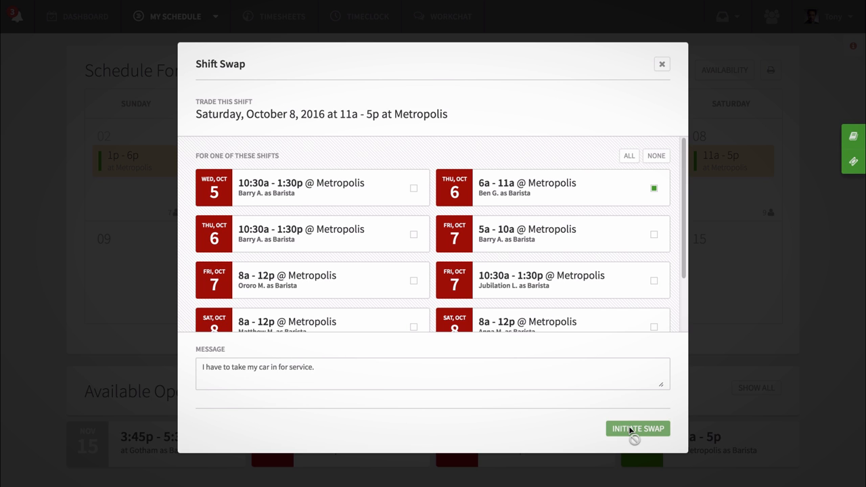
{"action": "left_click", "coordinate": [636, 428]}
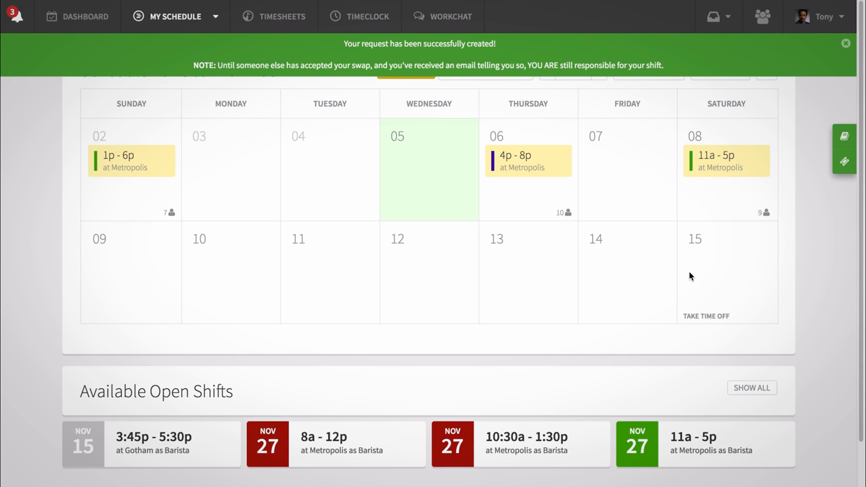
- After the swap confirmation, view details of the Thursday Oct 6 4p–8p Metropolis shift
{"action": "left_click", "coordinate": [528, 159]}
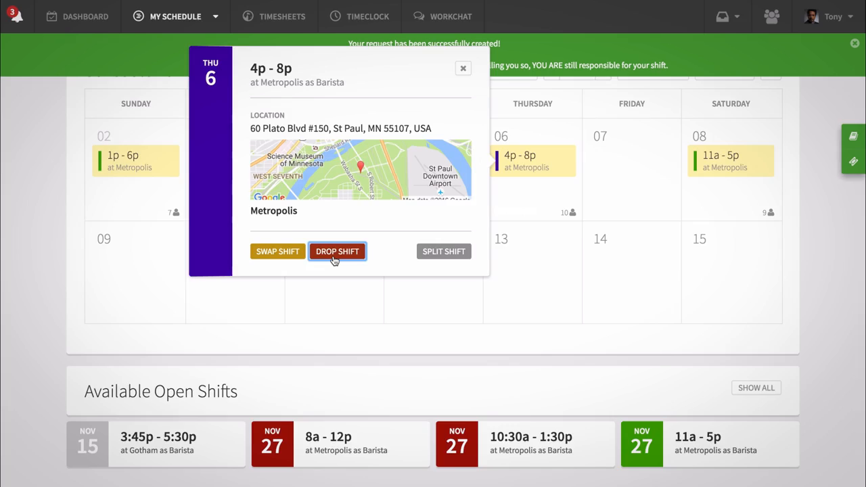
- Submit a drop request for the Thursday Oct 6 4p–8p shift, offered to three coworkers
{"action": "left_click", "coordinate": [337, 250]}
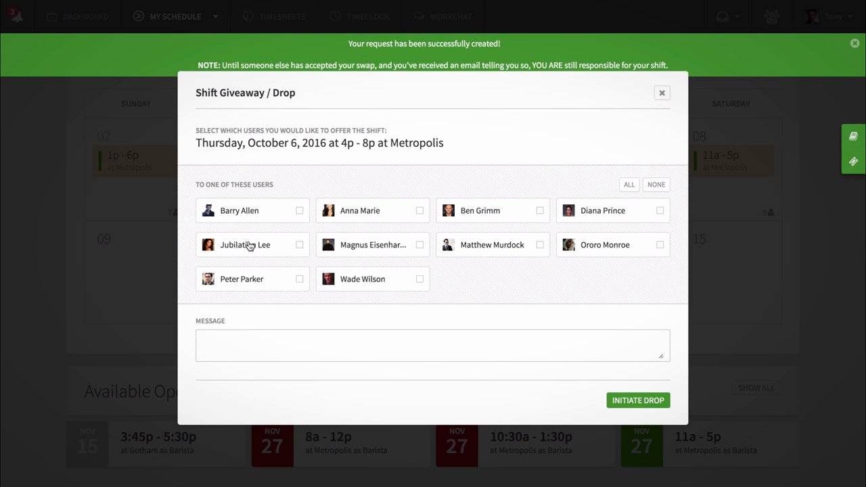
{"action": "left_click", "coordinate": [419, 243]}
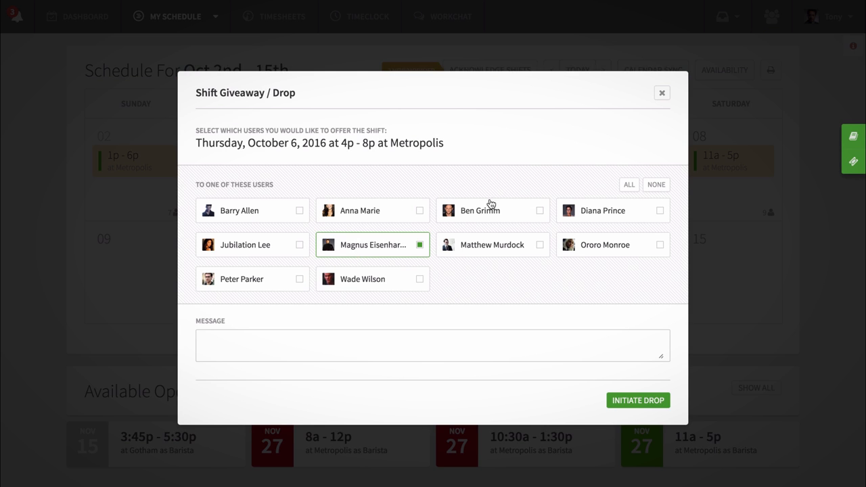
{"action": "left_click", "coordinate": [612, 244]}
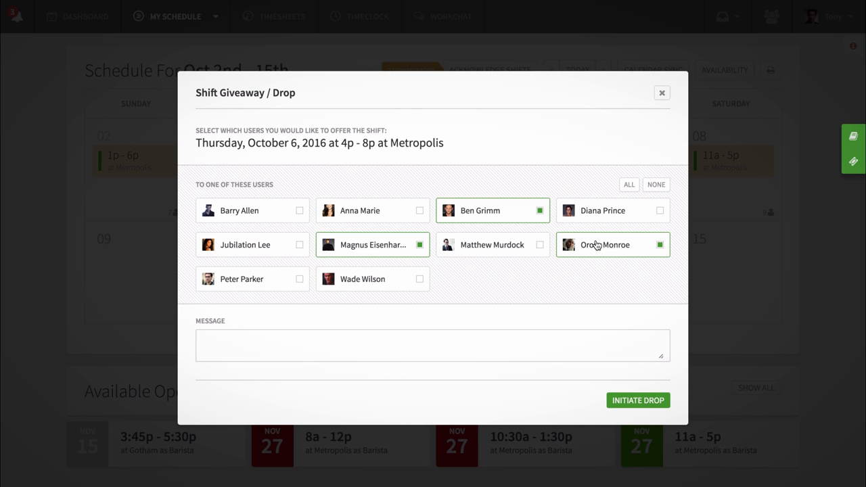
{"action": "mouse_move", "coordinate": [540, 329]}
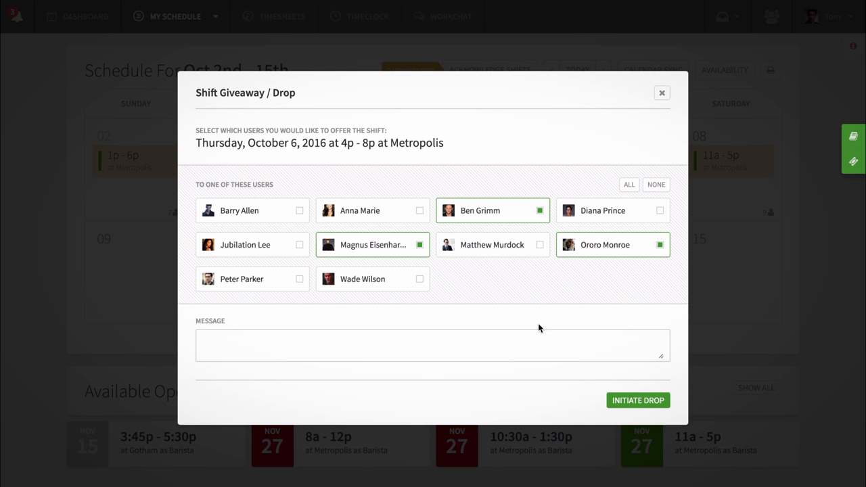
{"action": "mouse_move", "coordinate": [620, 401]}
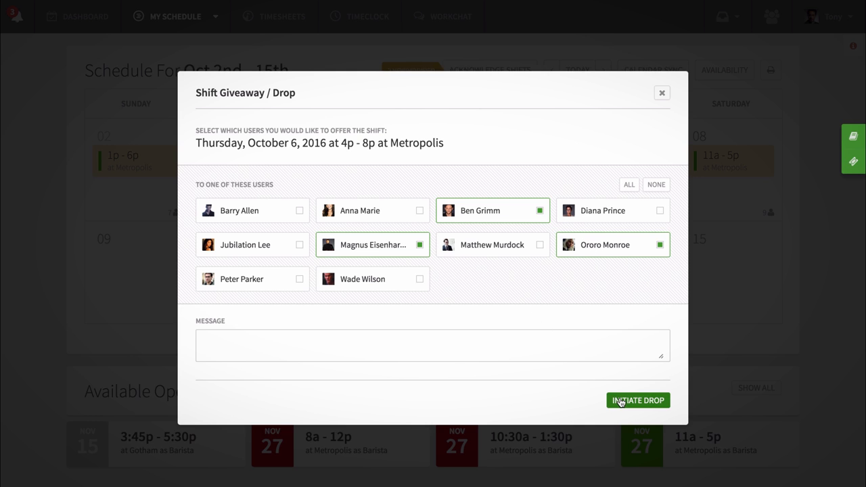
{"action": "left_click", "coordinate": [636, 400]}
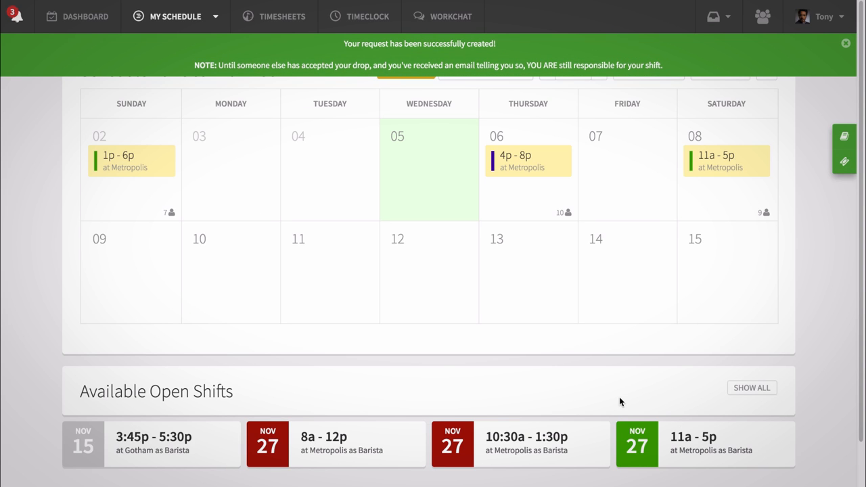